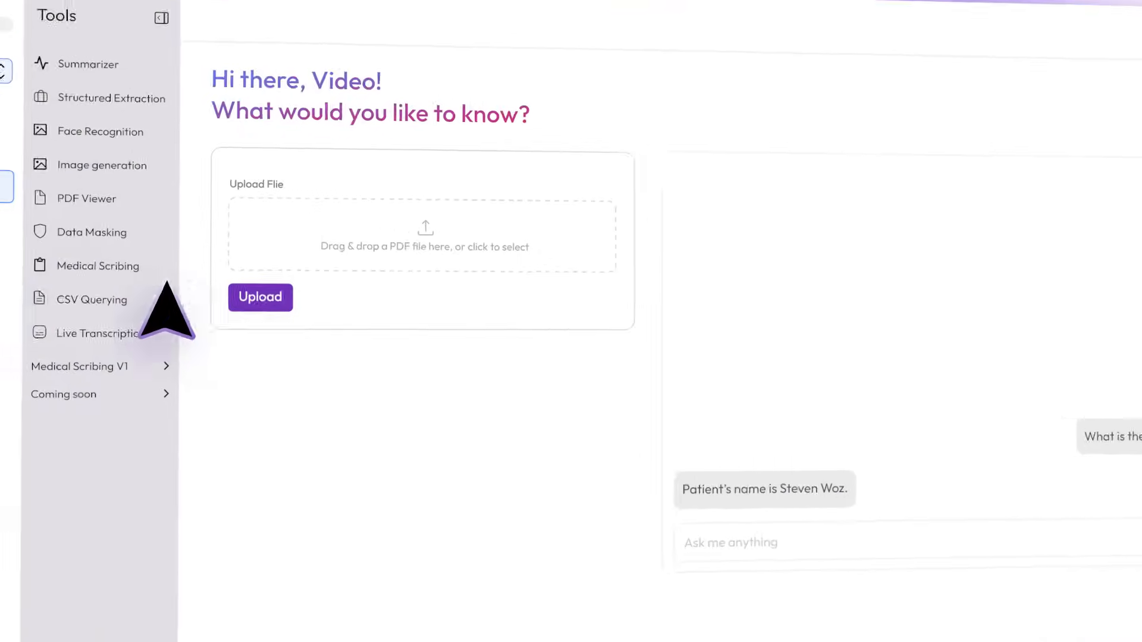
Step: Open Medical Scribing to view the transcribed note on the patient's abdominal symptoms
left_click(98, 265)
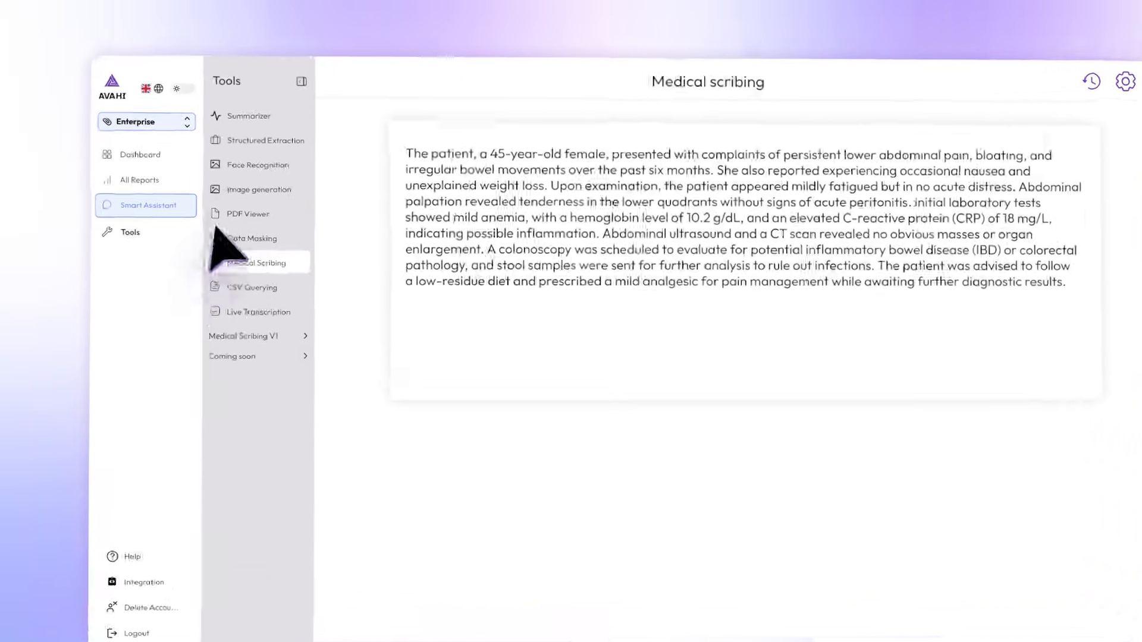
Step: Switch to Structured Extraction and extract data from the transcript file
left_click(267, 140)
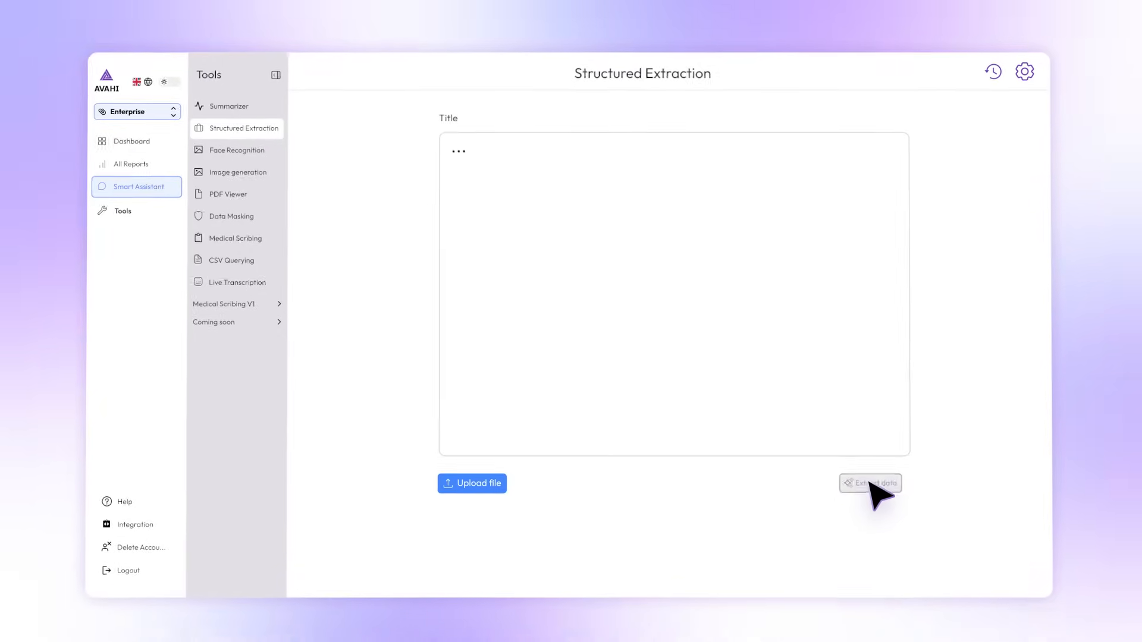
left_click(871, 483)
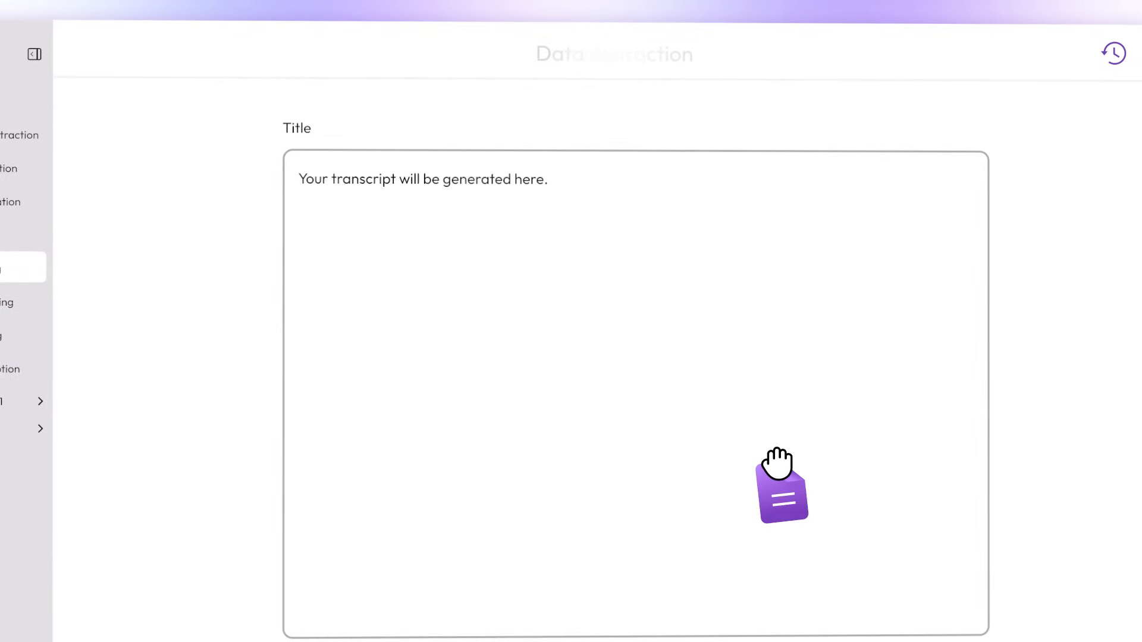
Step: Mask the medical report's personal details, then switch to Face Recognition
left_click(208, 215)
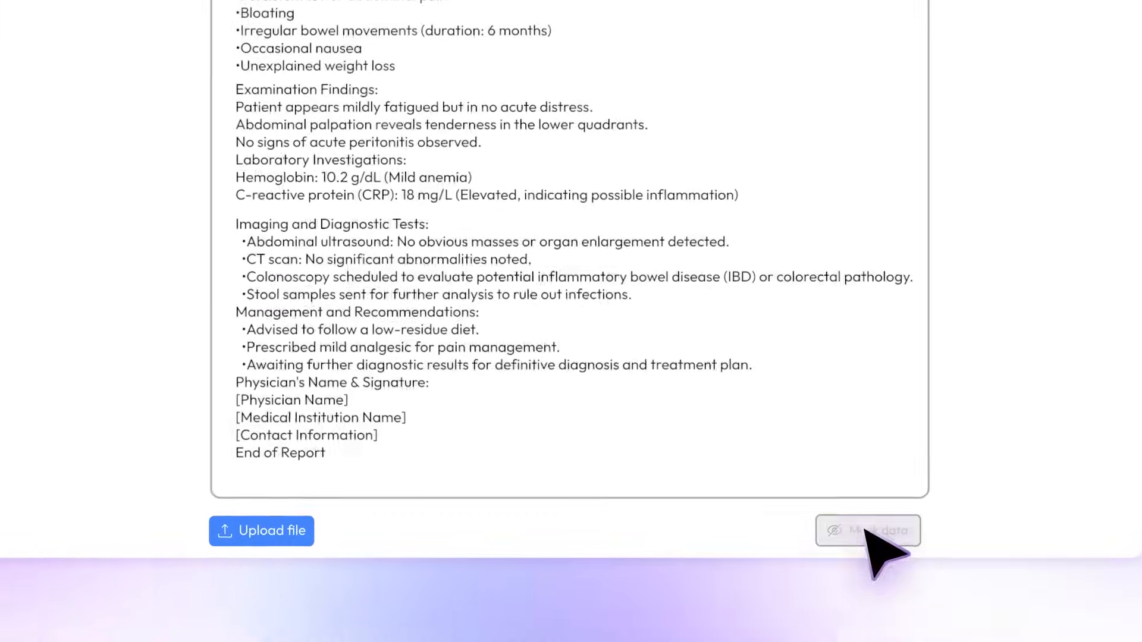
left_click(866, 530)
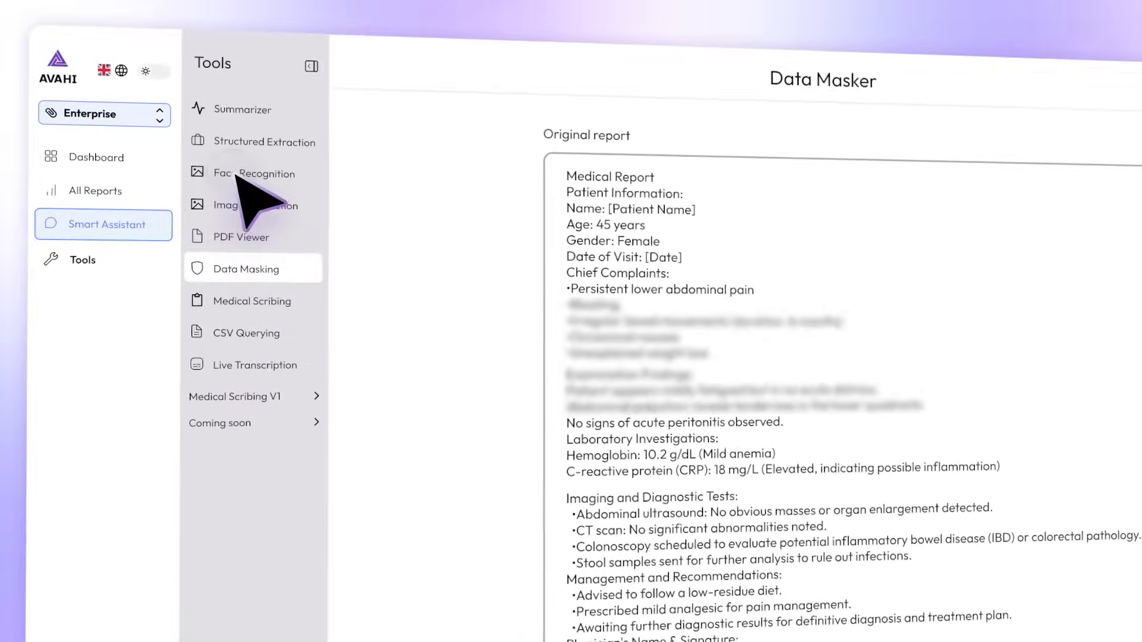
left_click(256, 173)
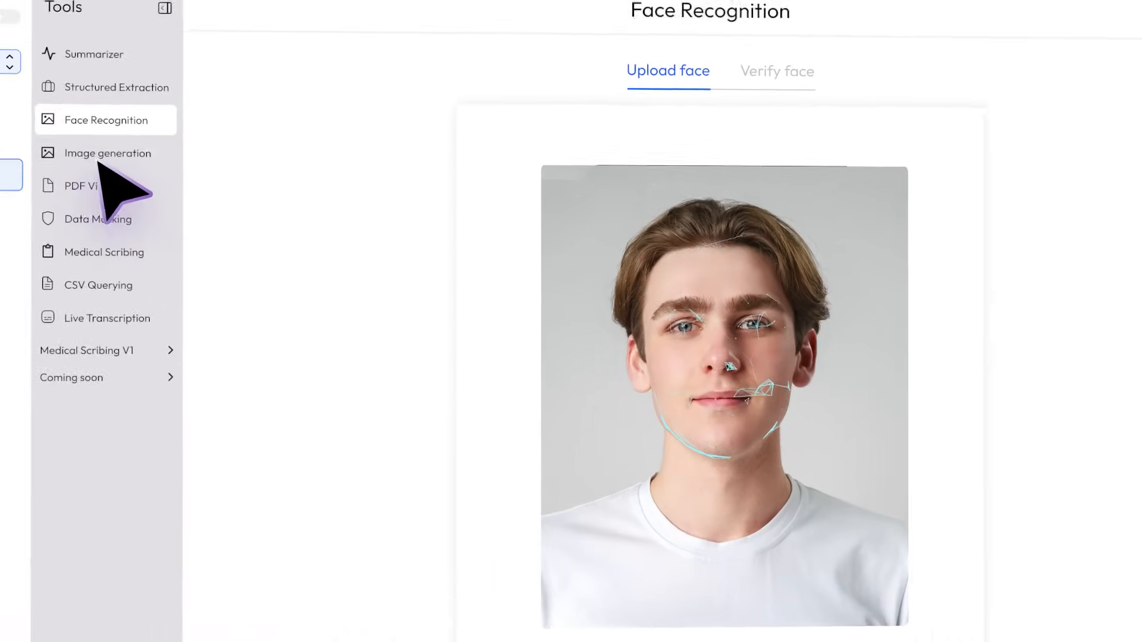
Step: Generate an image from 'A girl sitting in Clinic and holding image of human brain.'
left_click(108, 152)
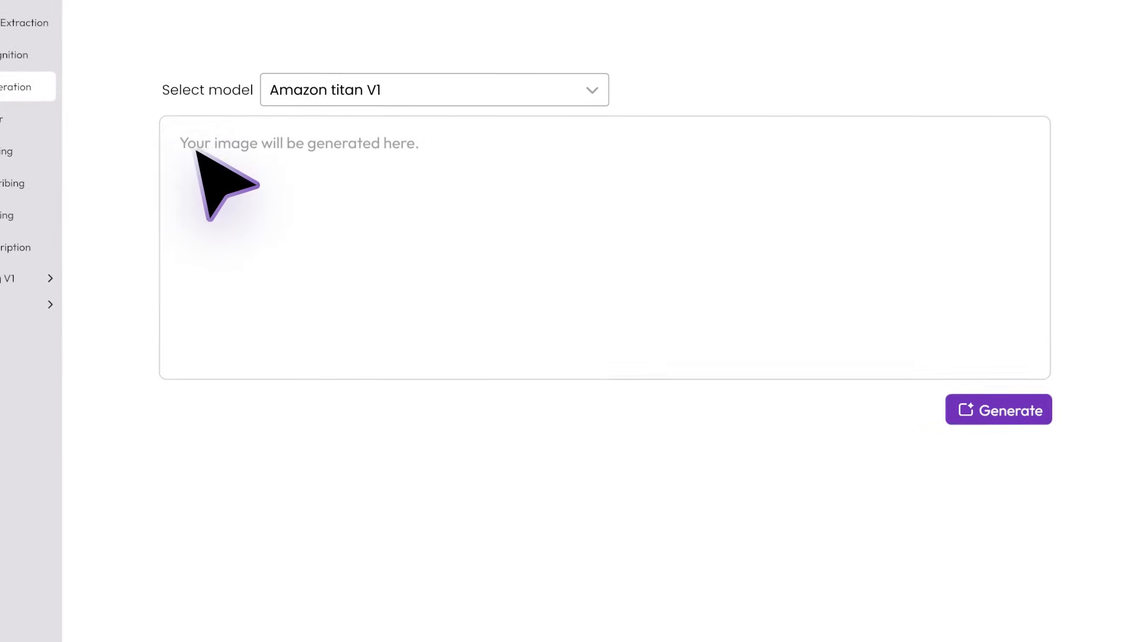
type("A girl sitting in Clinic and holding image of human brain.")
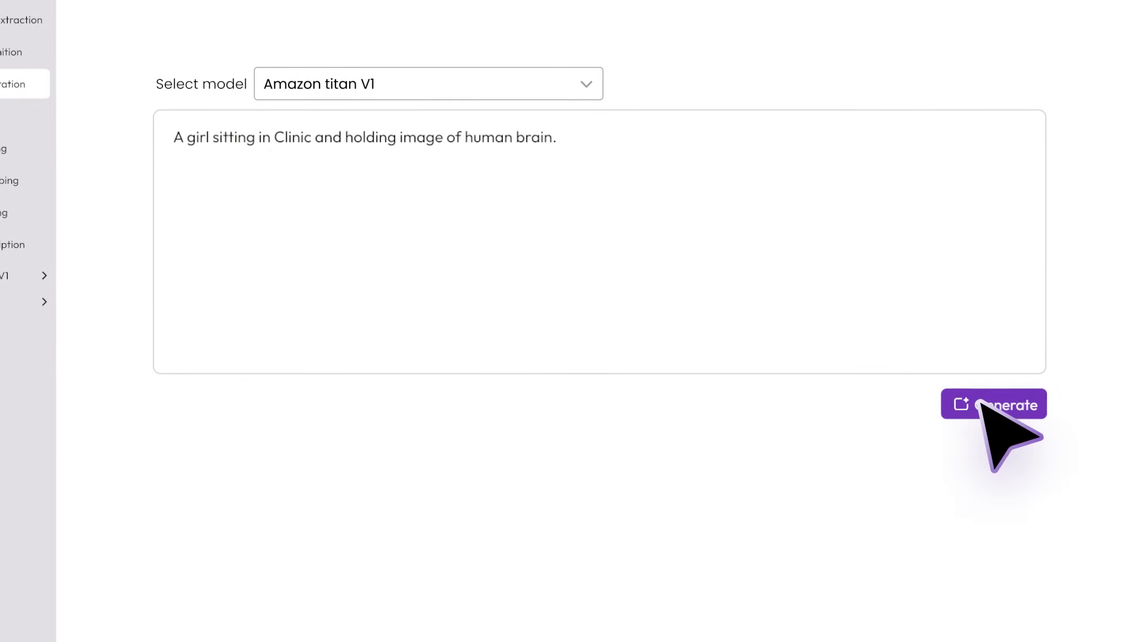
left_click(993, 405)
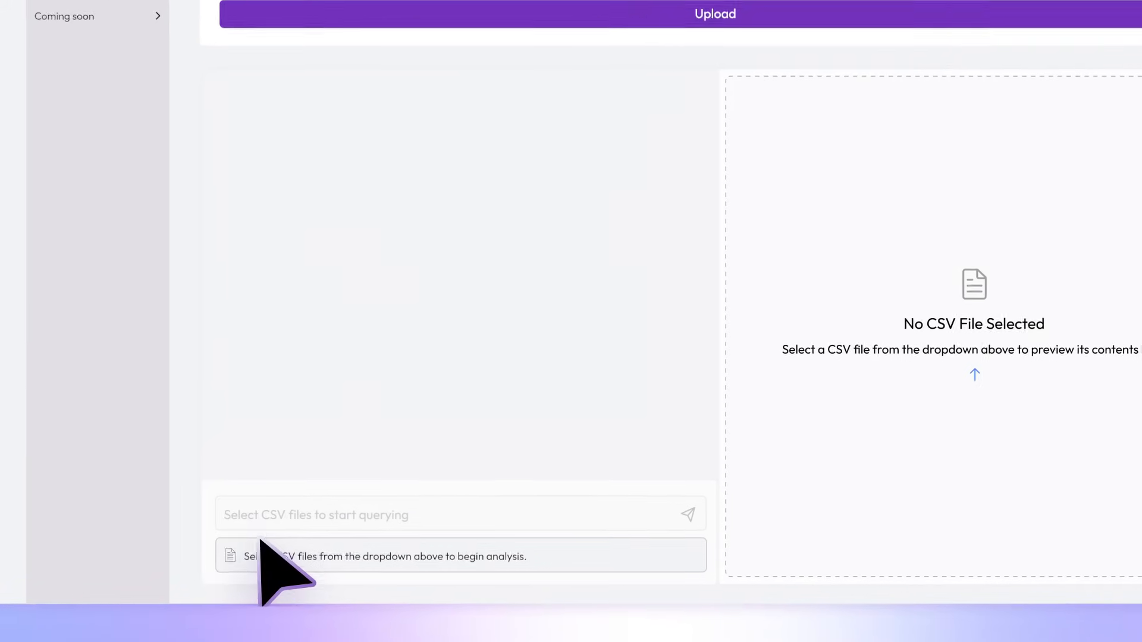
Step: Ask the CSV assistant "What is the patient's name?"
type("What is the patient's name?")
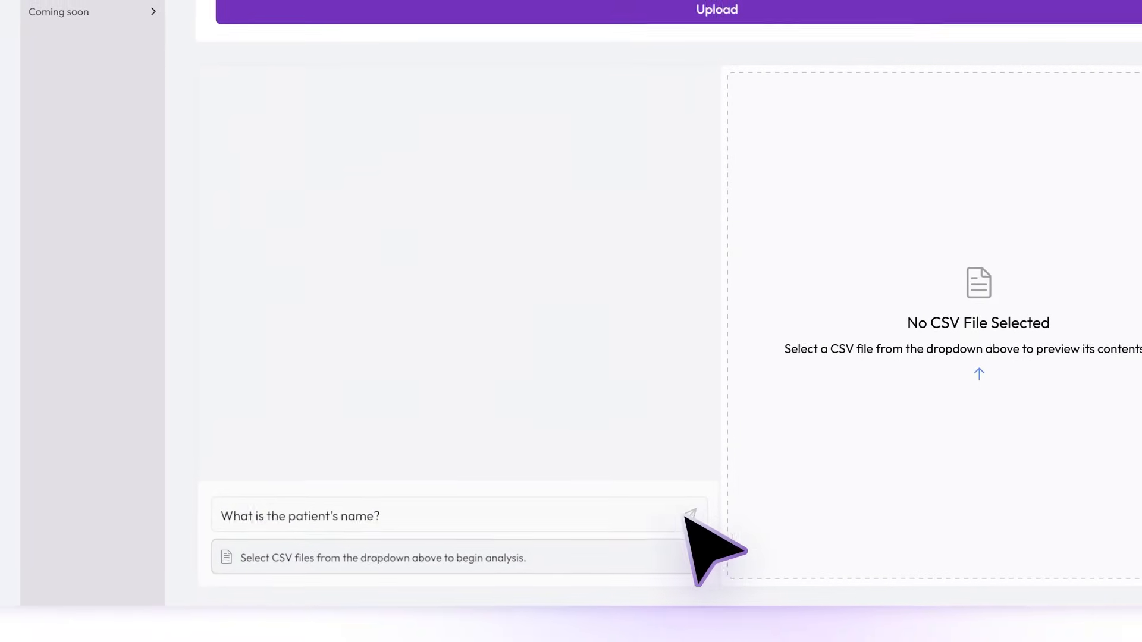
left_click(689, 516)
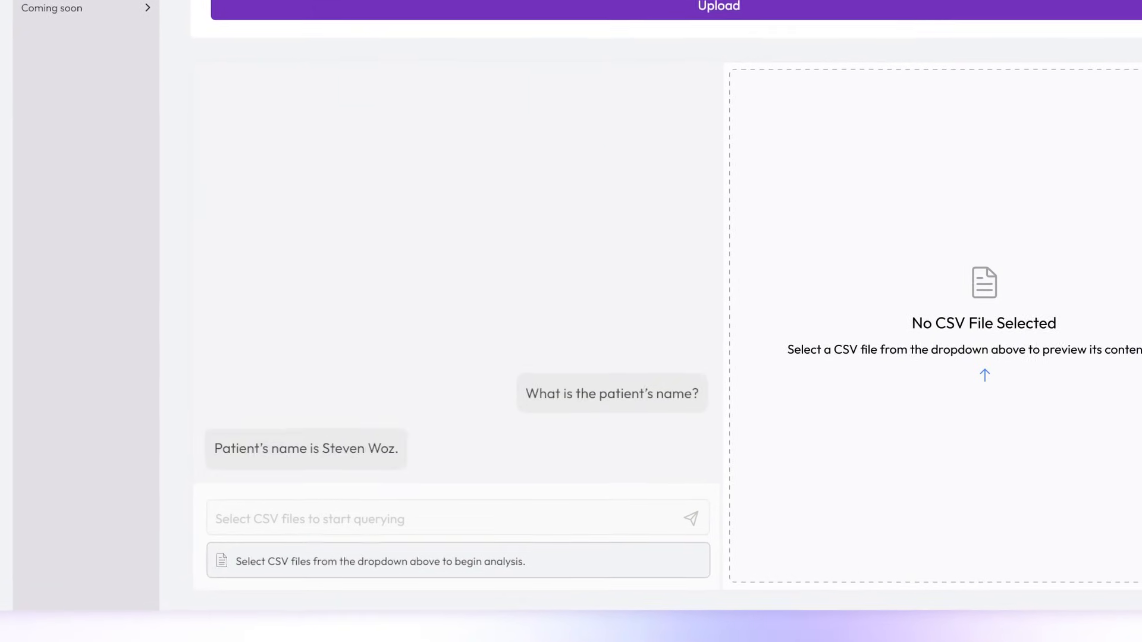